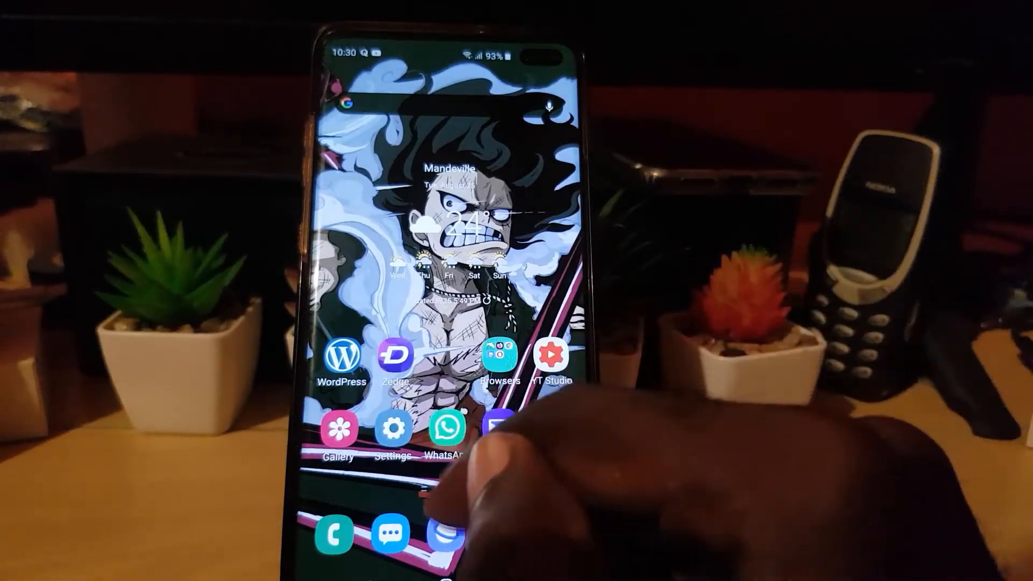
# Launch WhatsApp and show the chats screen's overflow menu listing Settings
pyautogui.click(446, 429)
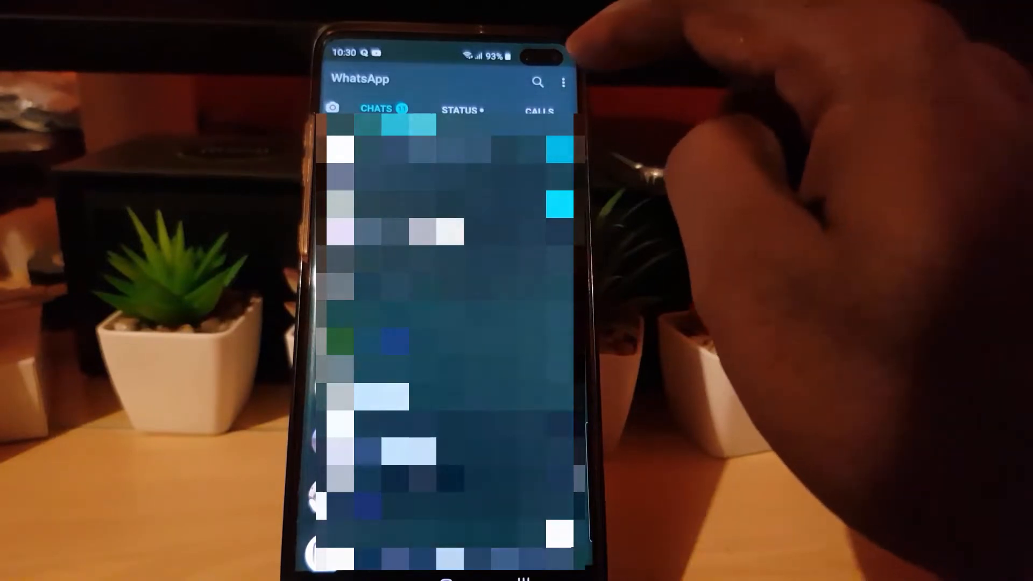
pyautogui.click(563, 81)
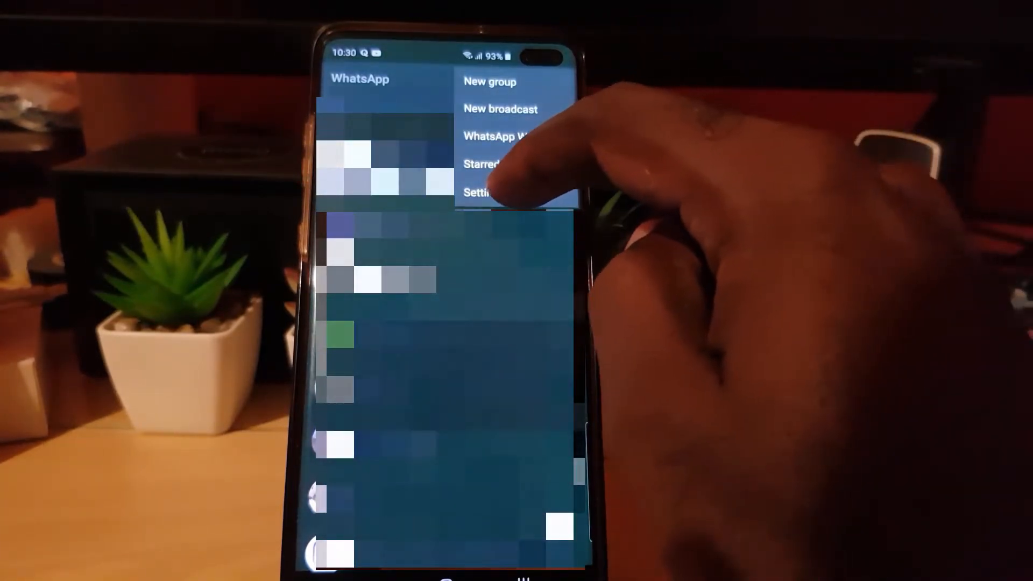
# Go through Settings and Account to the Delete my account confirmation form
pyautogui.click(478, 193)
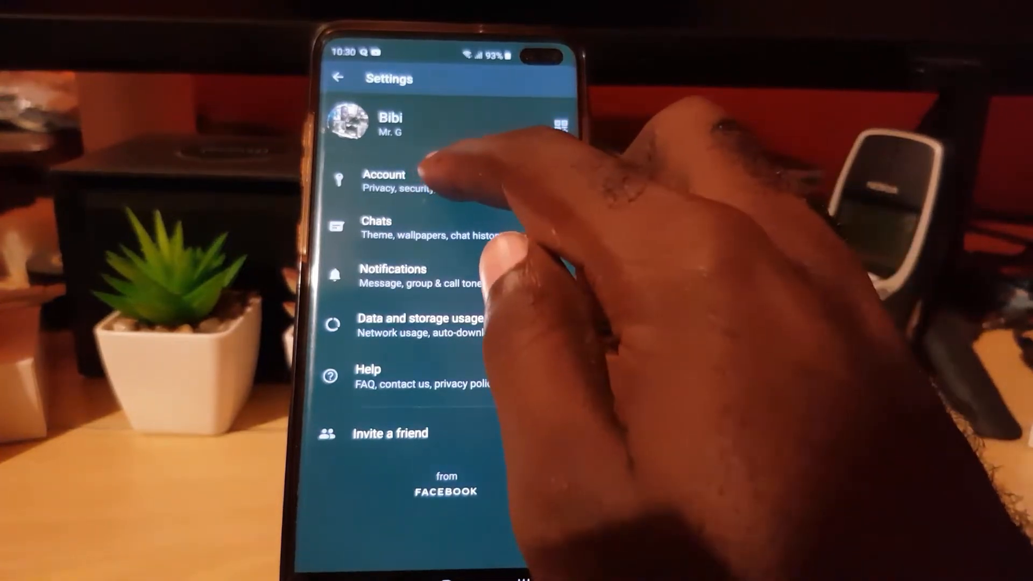
pyautogui.click(384, 181)
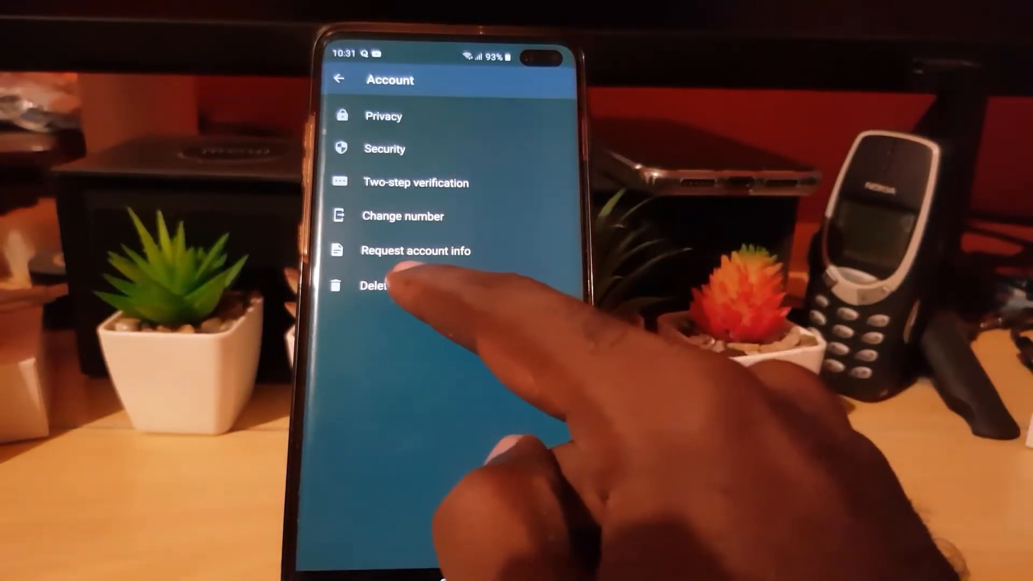
pyautogui.click(379, 285)
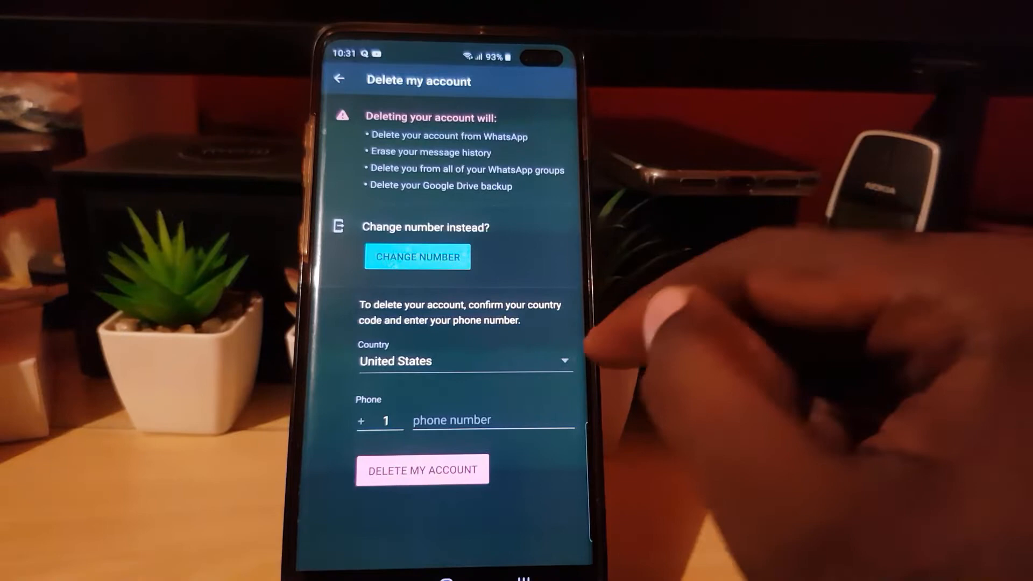